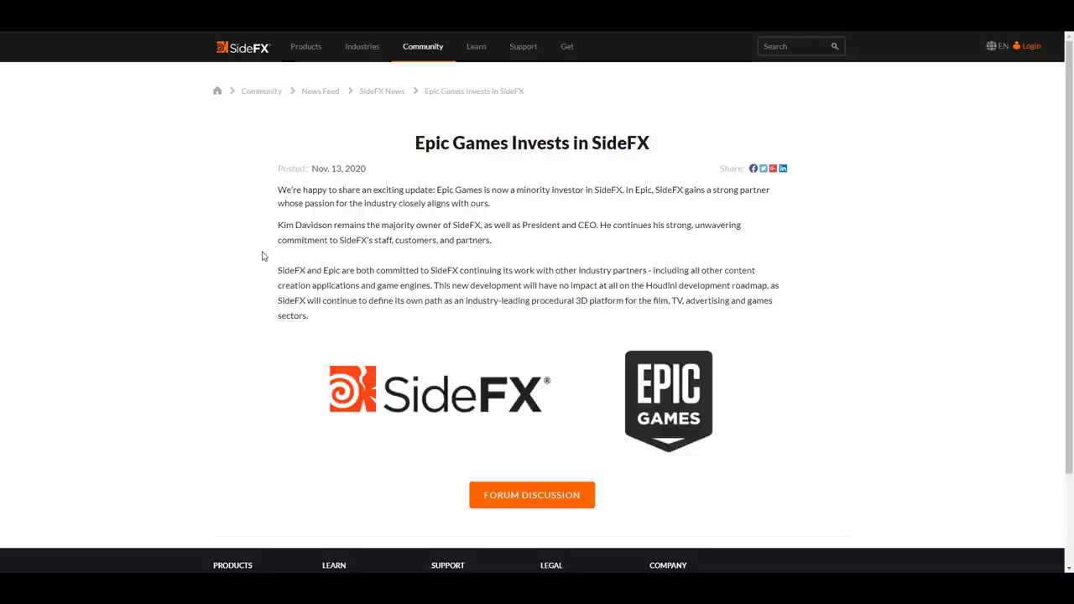
mouse_move(295, 99)
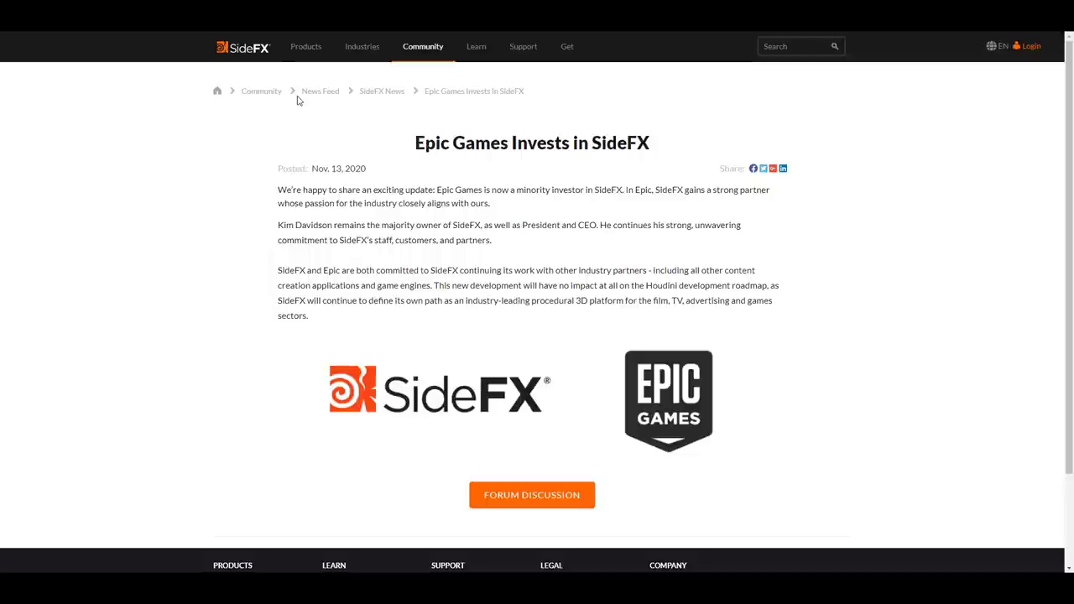
mouse_move(277, 134)
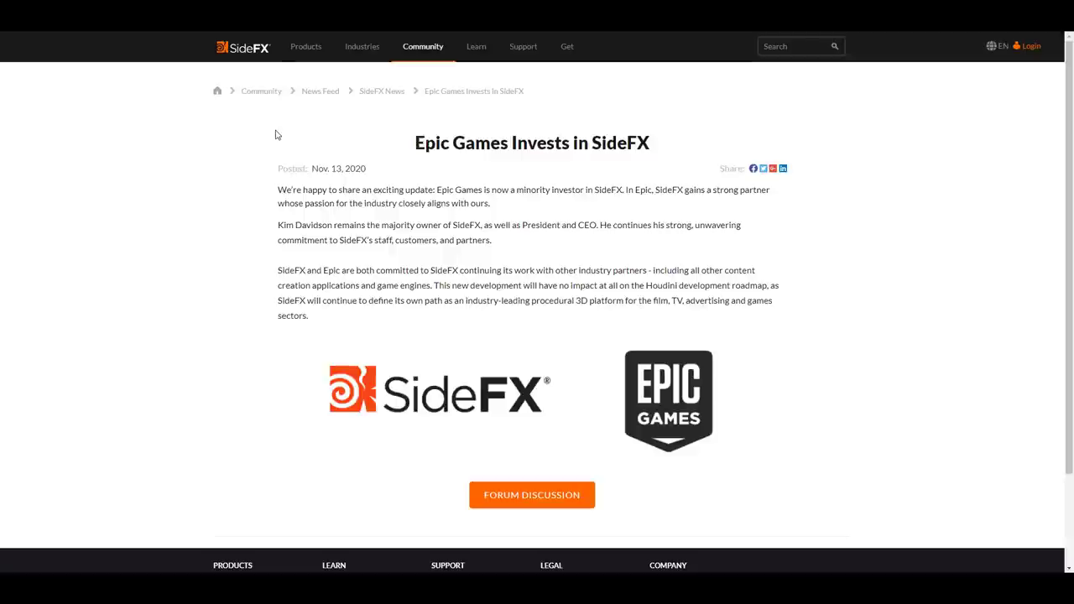
mouse_move(288, 200)
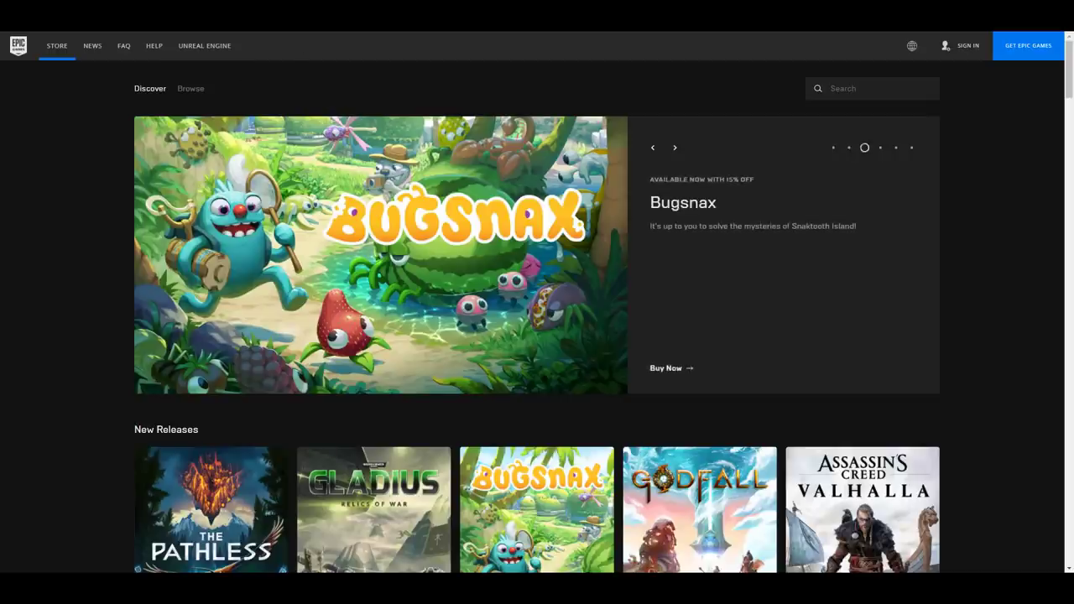
Reach the Unreal Engine home page via the store navigation and browse down to the Engineering Emmy news card.
left_click(674, 148)
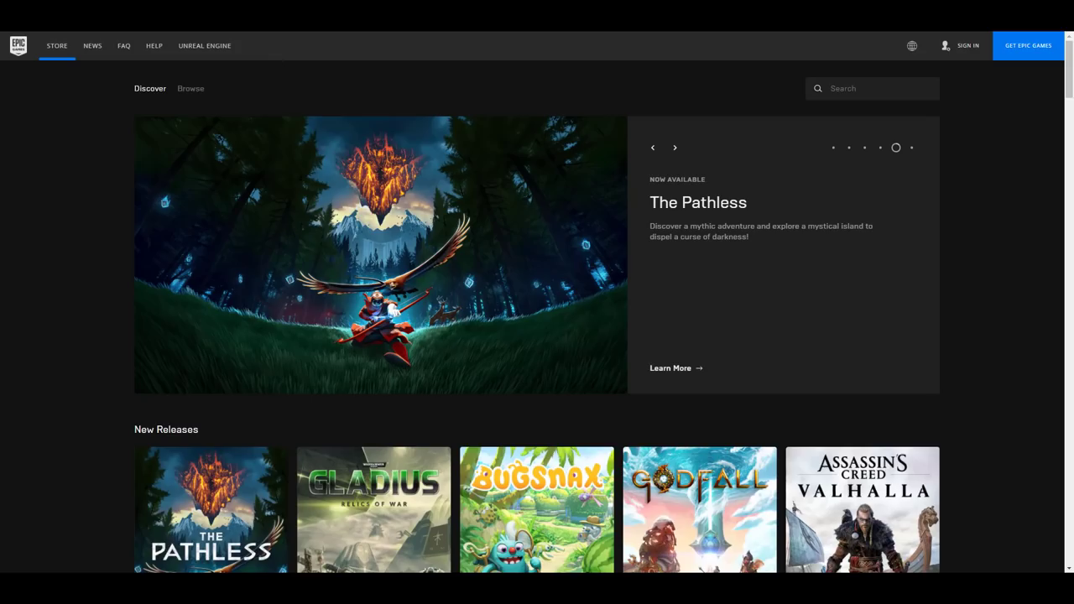
left_click(205, 46)
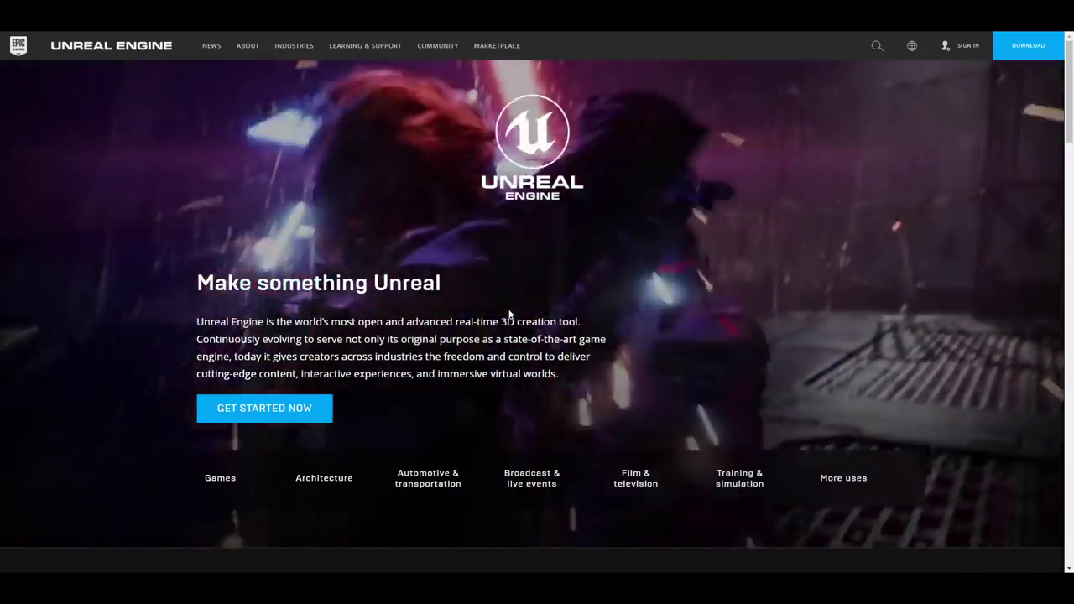
scroll("down", 3)
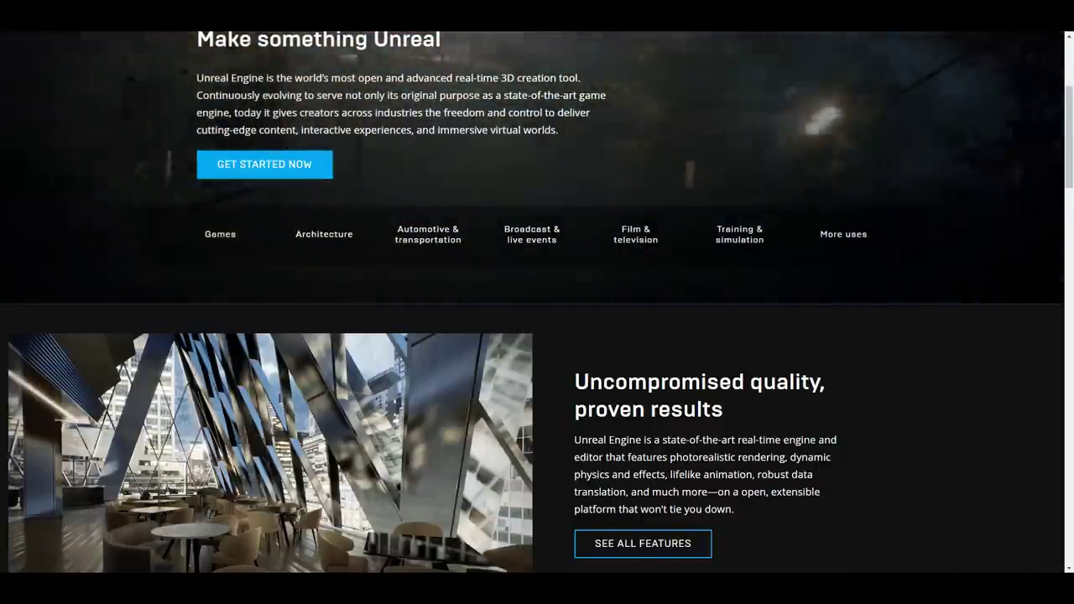
scroll("down", 3)
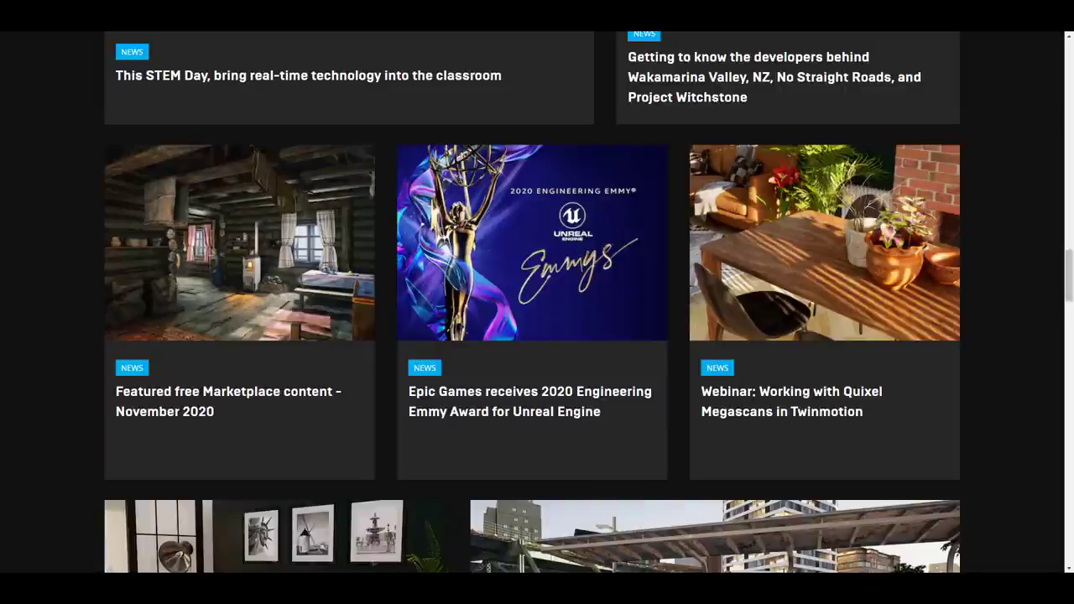
mouse_move(339, 366)
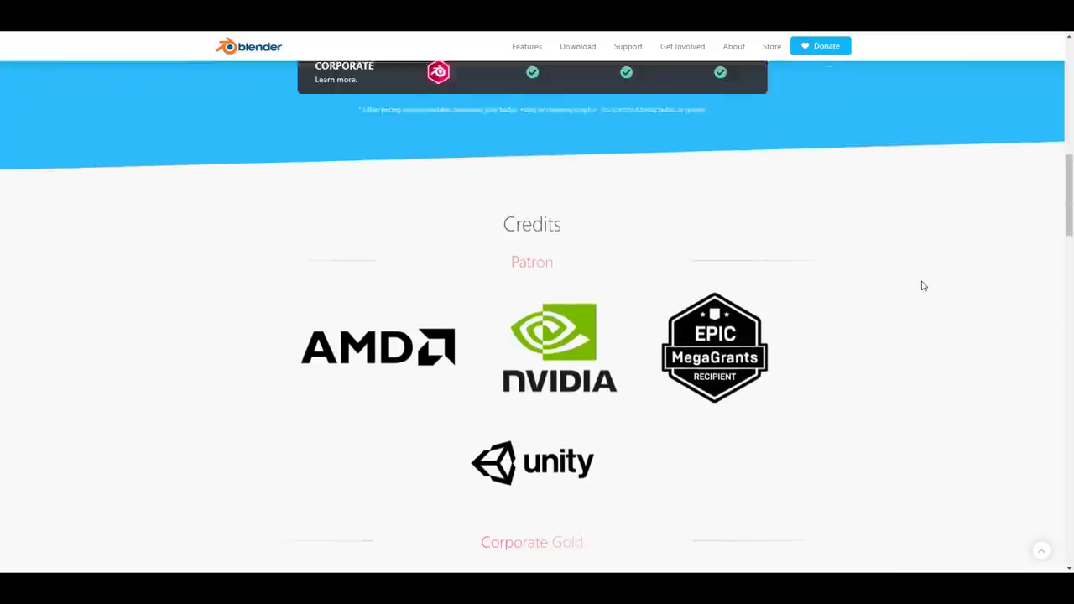
Follow the AMD logo in Blender's patron credits to AMD's Ryzen page and browse it.
scroll("down", 3)
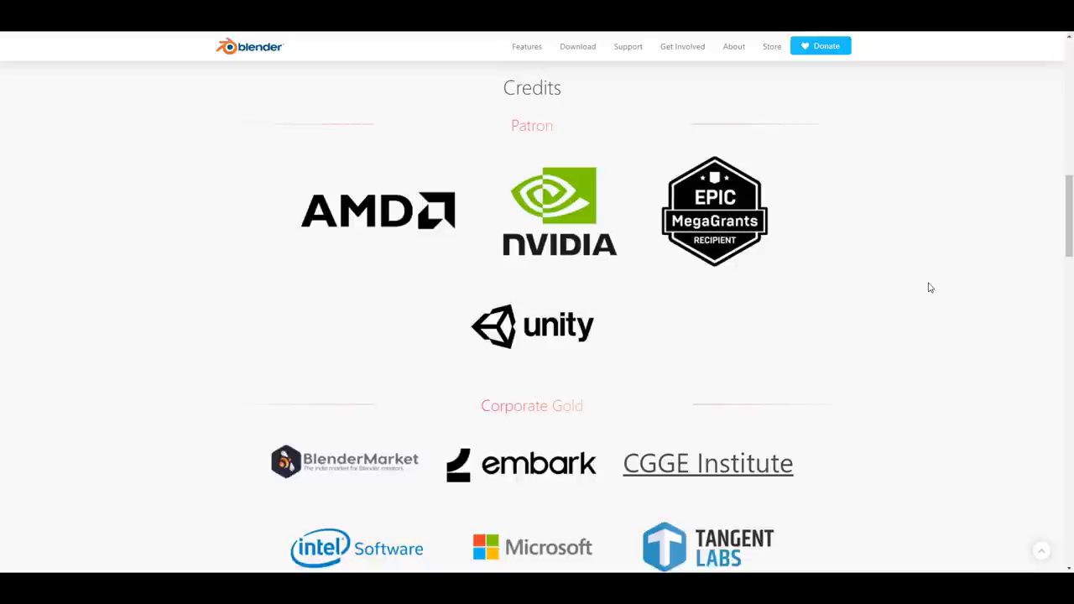
mouse_move(570, 315)
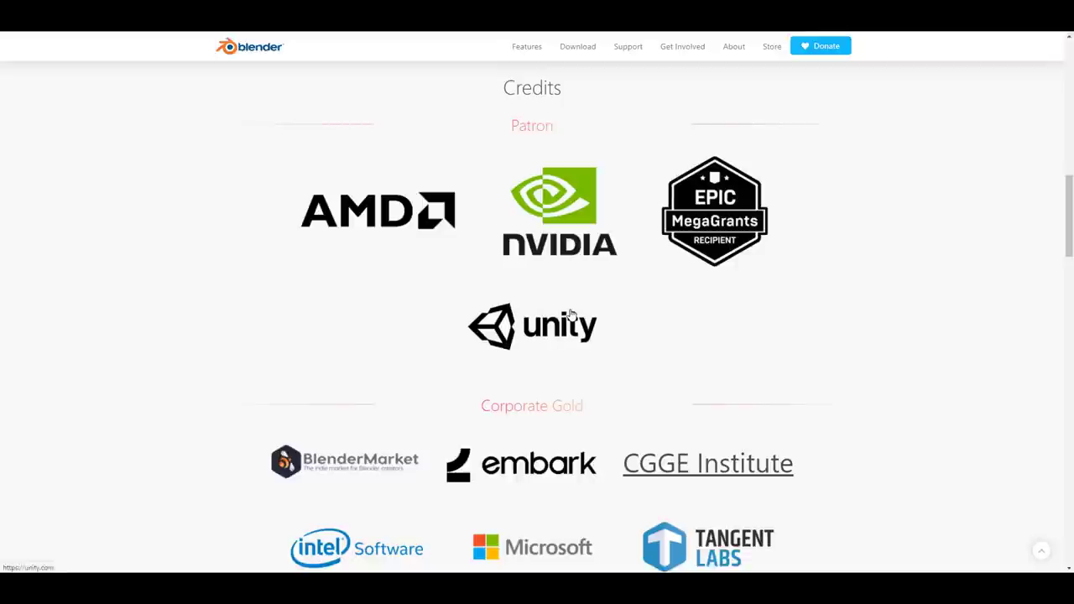
mouse_move(953, 171)
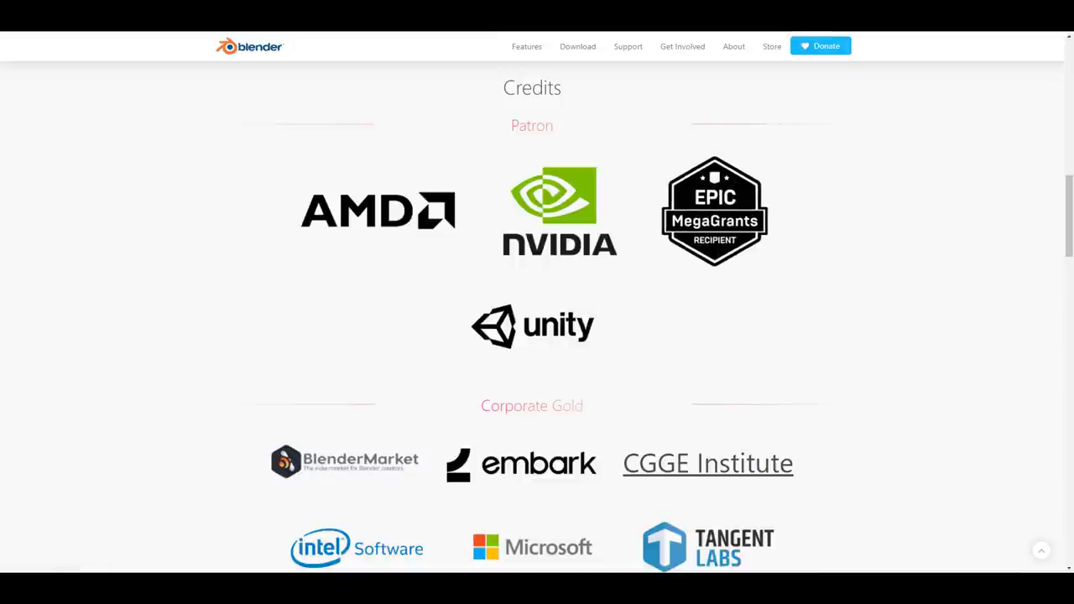
left_click(378, 209)
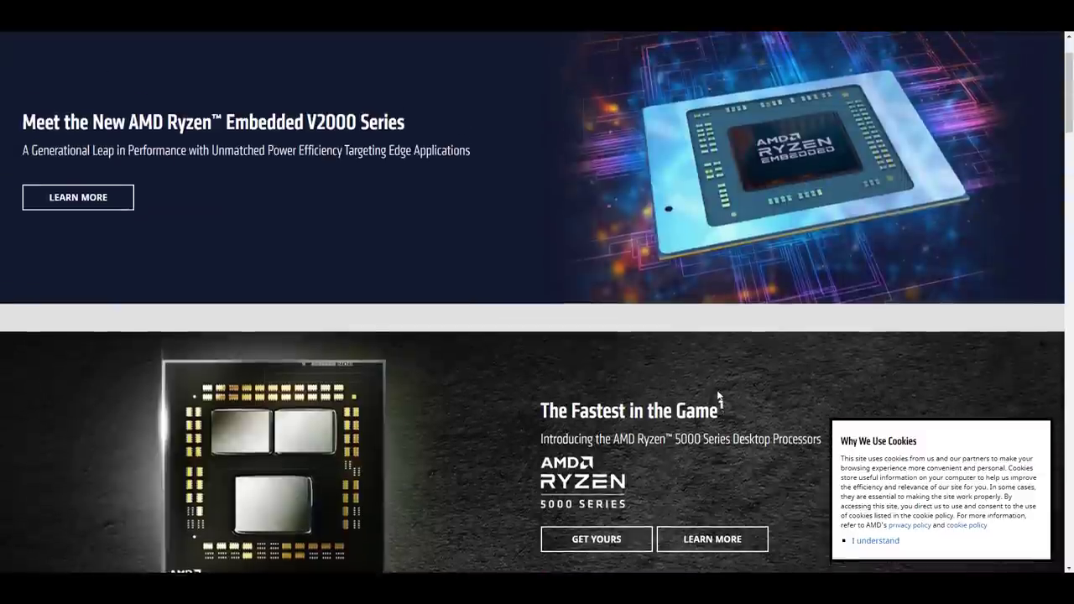
scroll("down", 3)
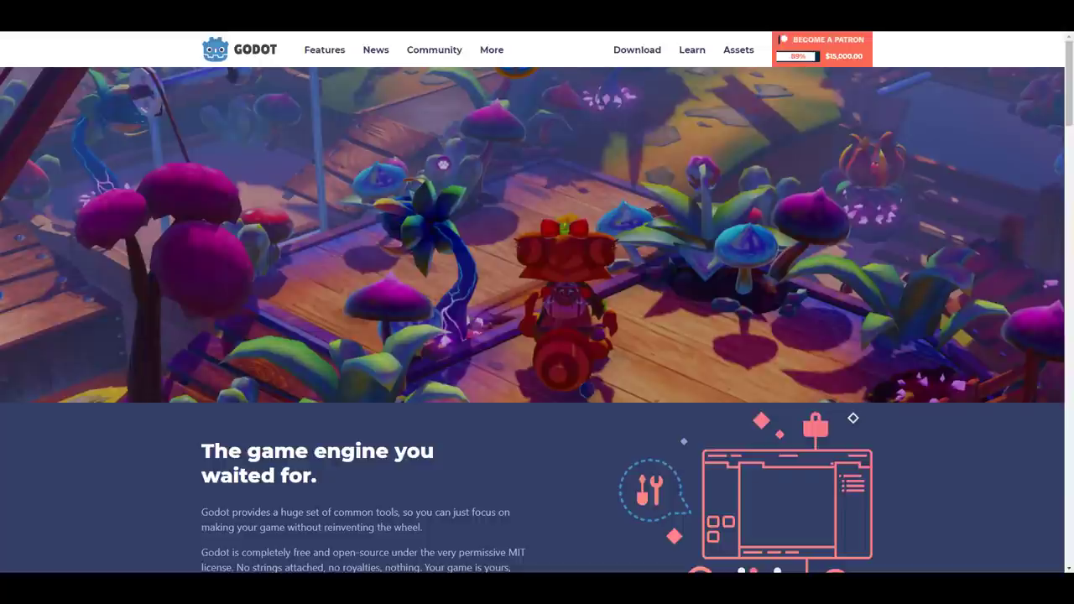
Browse down the Godot home page and into the Epic MegaGrants blog article.
scroll("down", 3)
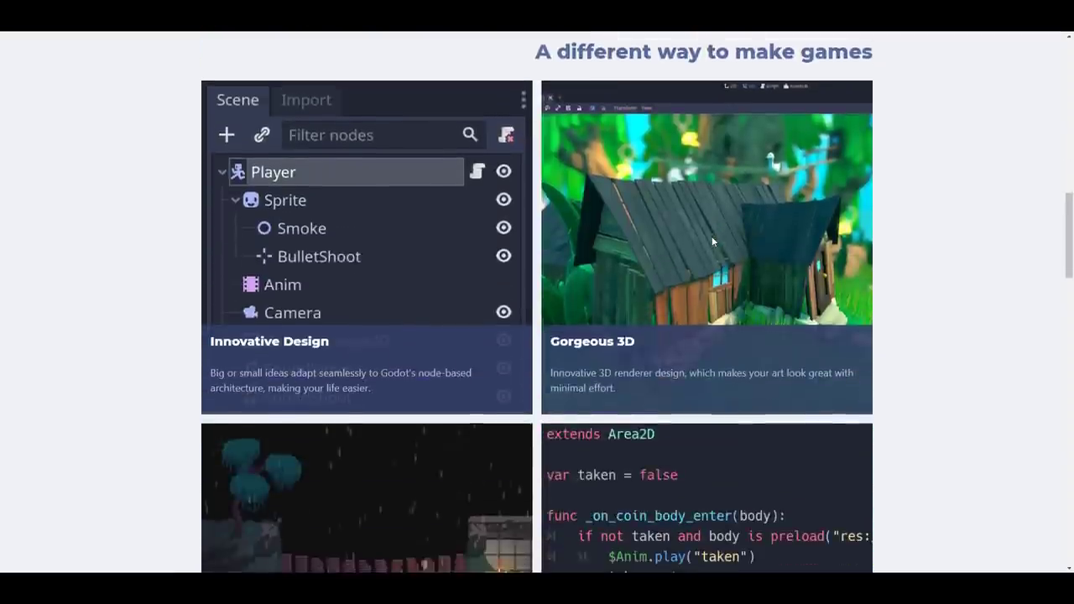
scroll("down", 3)
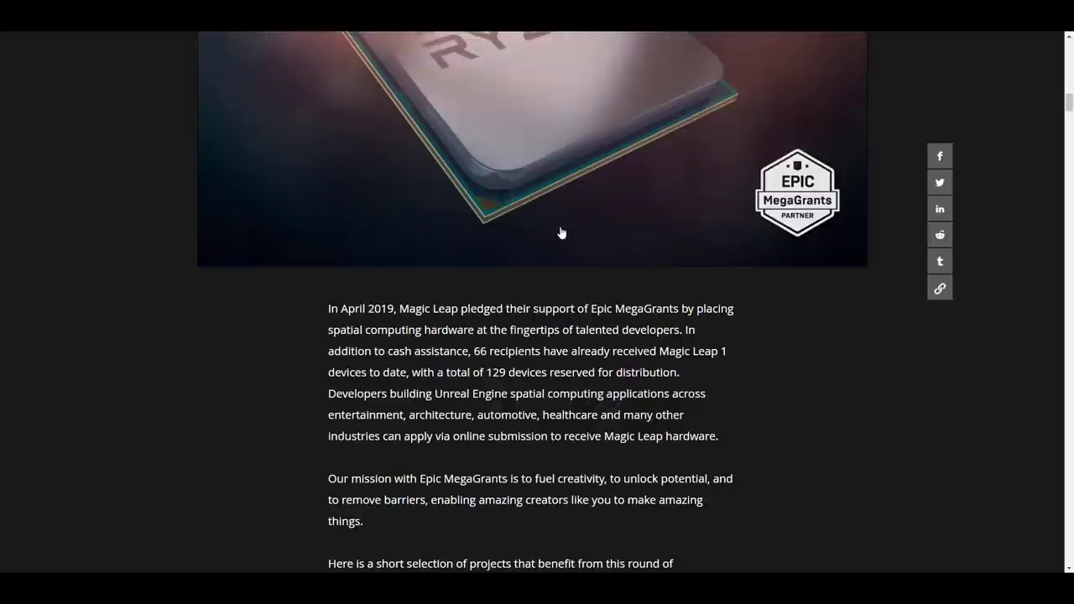
scroll("down", 3)
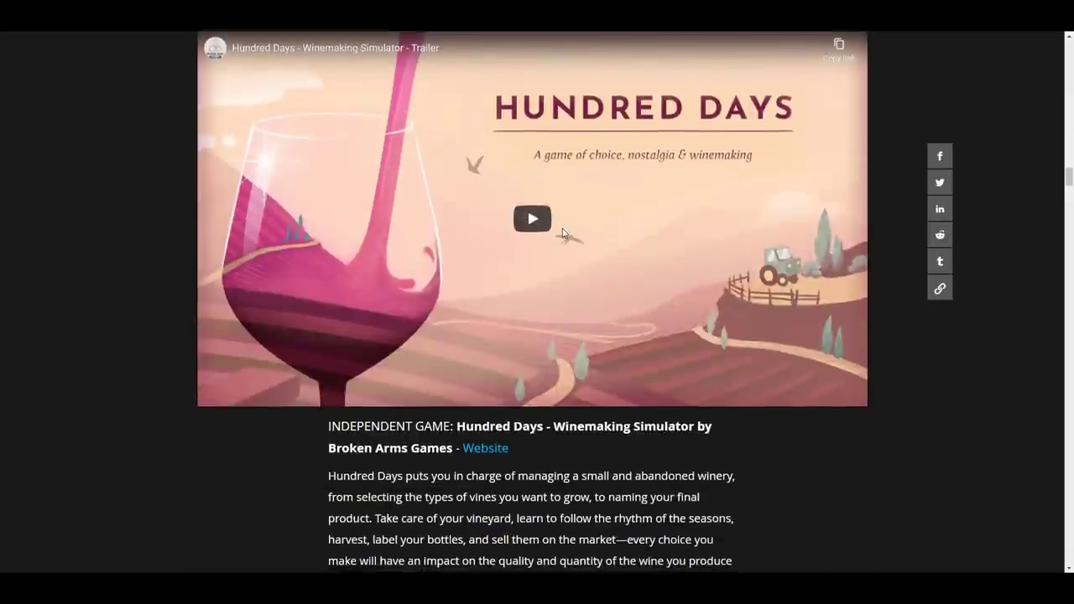
scroll("down", 3)
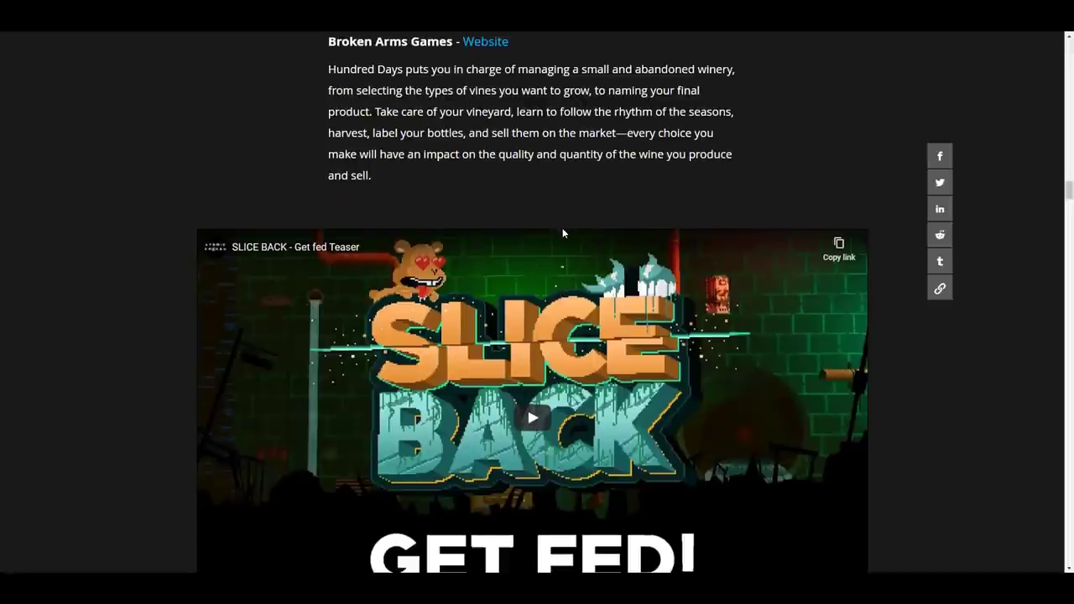
scroll("down", 3)
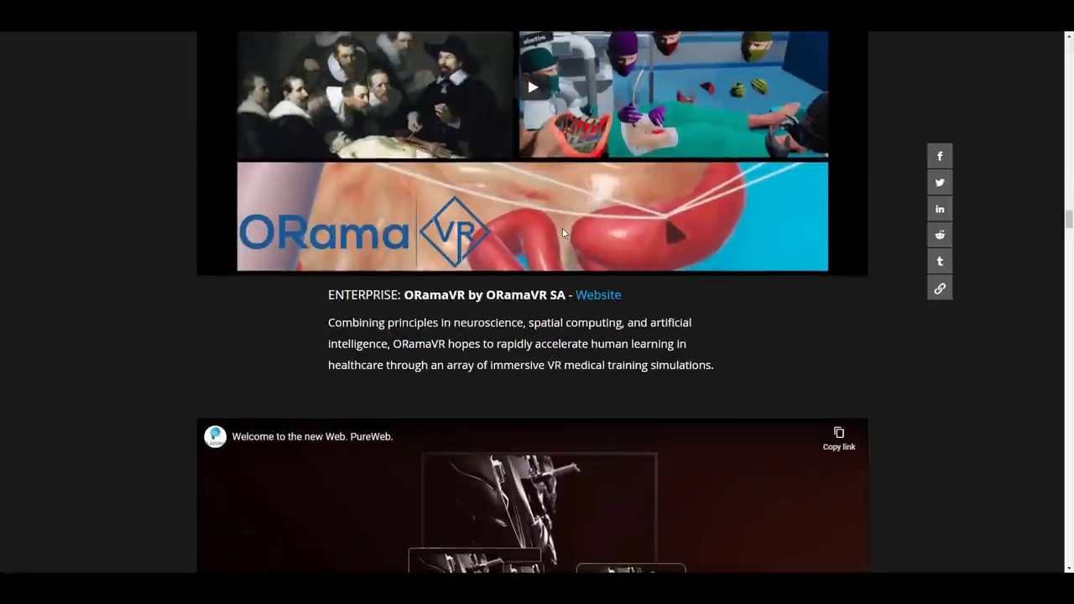
Continue through the MegaGrants article down to the full list of funded recipients.
scroll("down", 3)
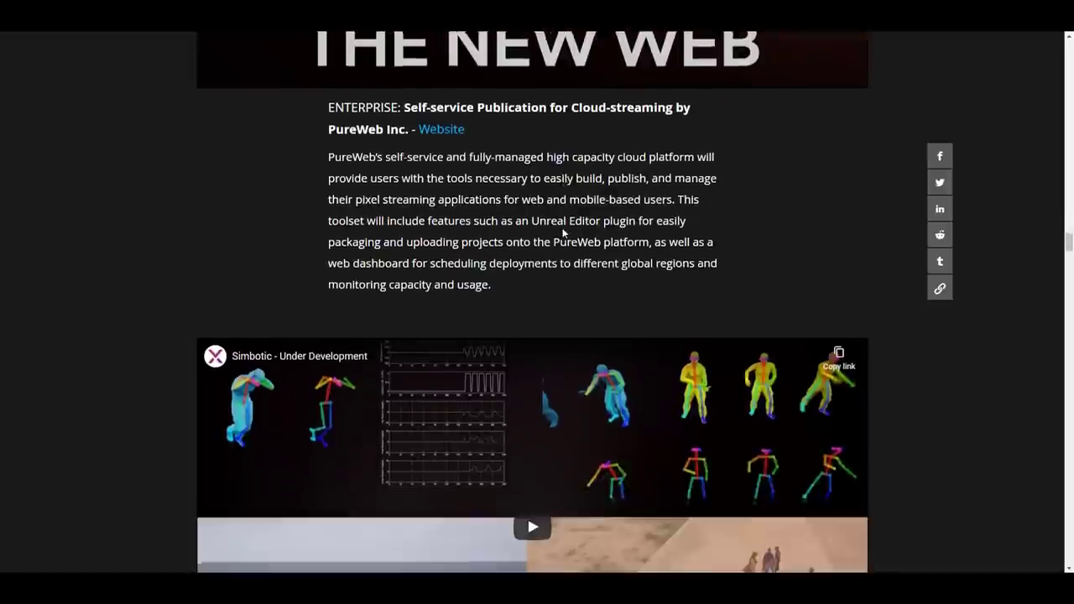
scroll("down", 3)
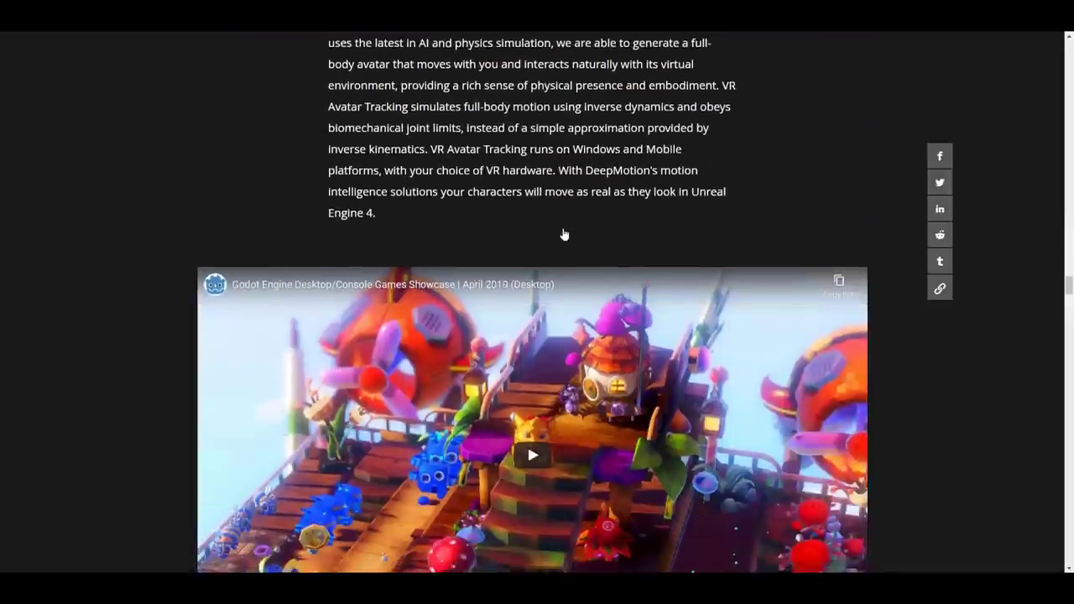
scroll("down", 3)
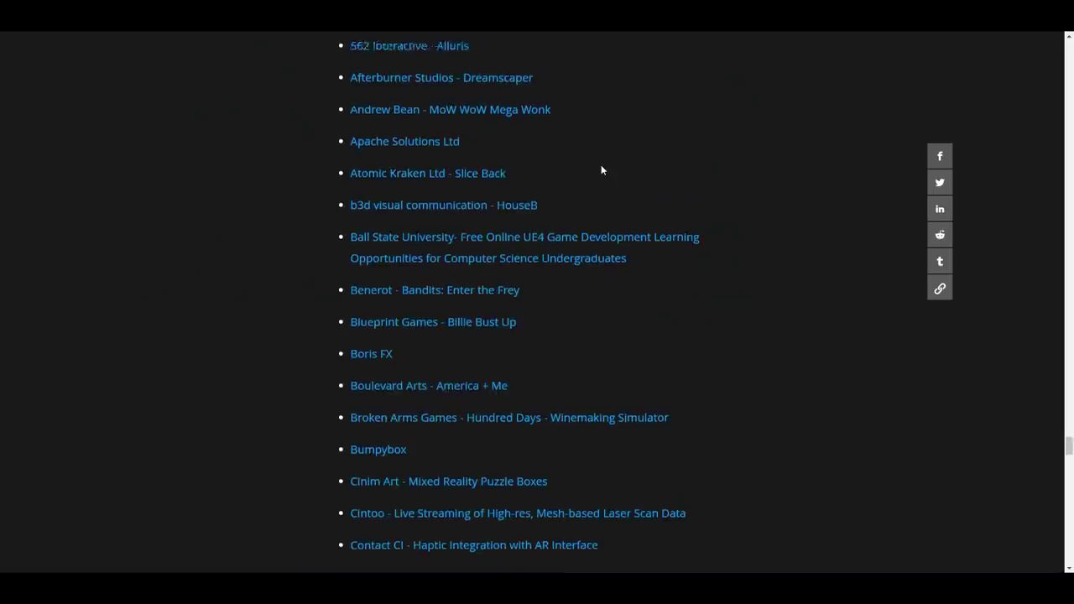
scroll("down", 3)
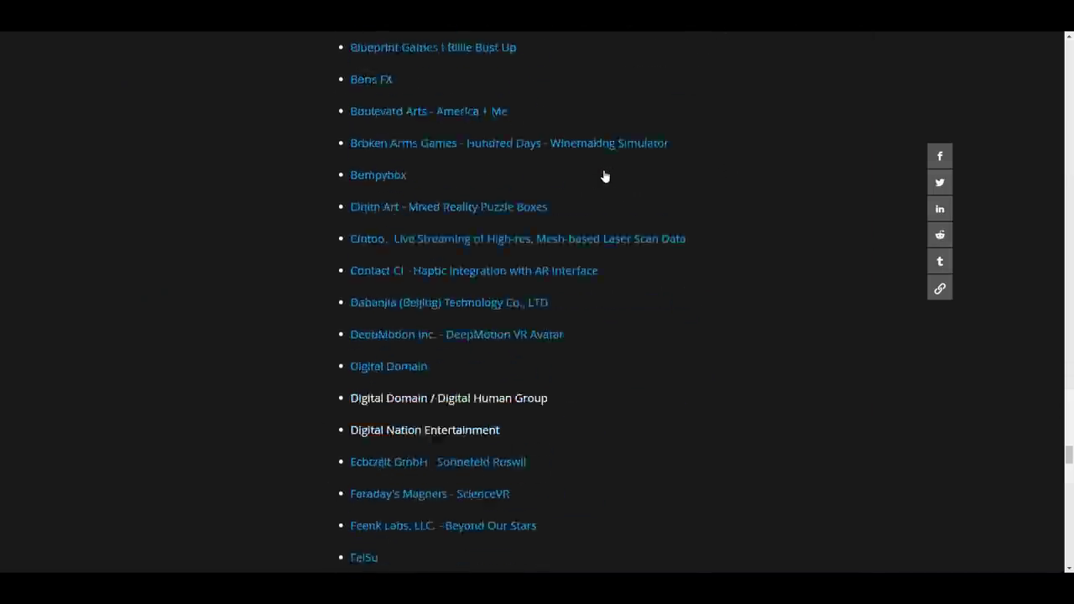
scroll("down", 3)
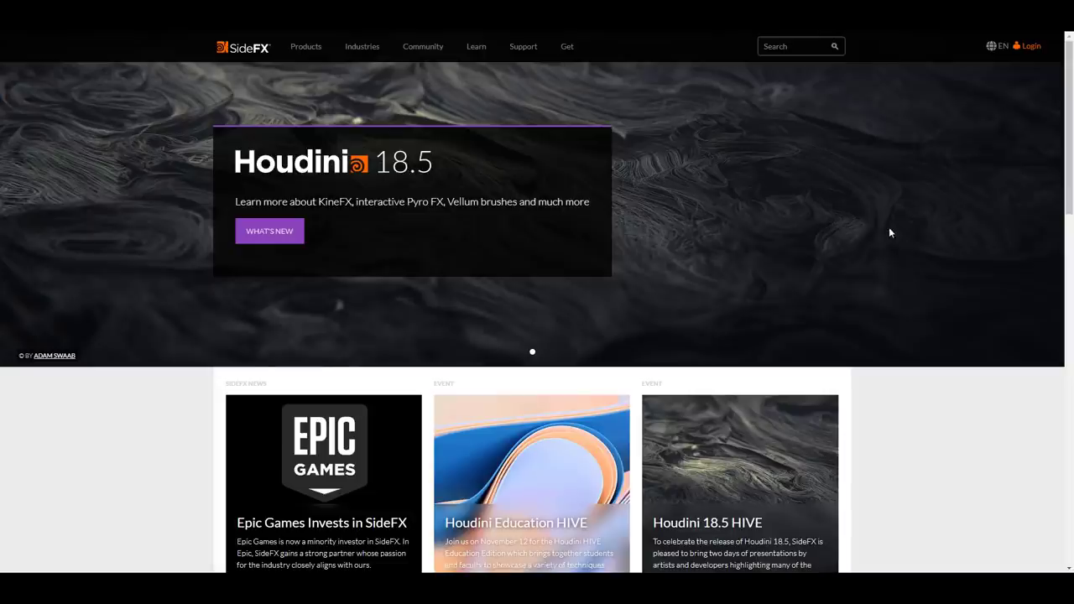
scroll("down", 3)
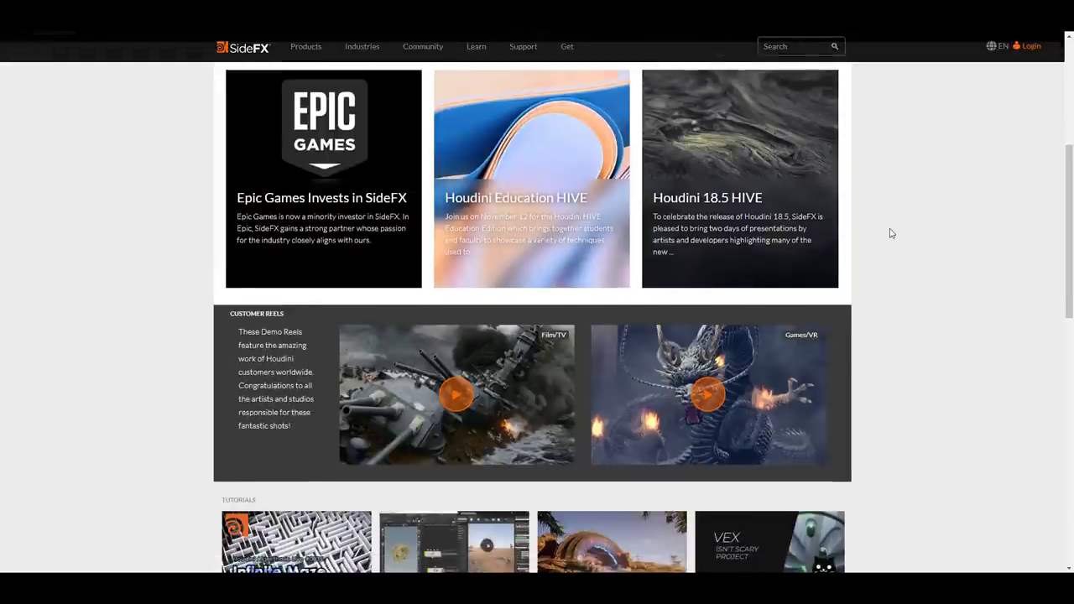
mouse_move(765, 255)
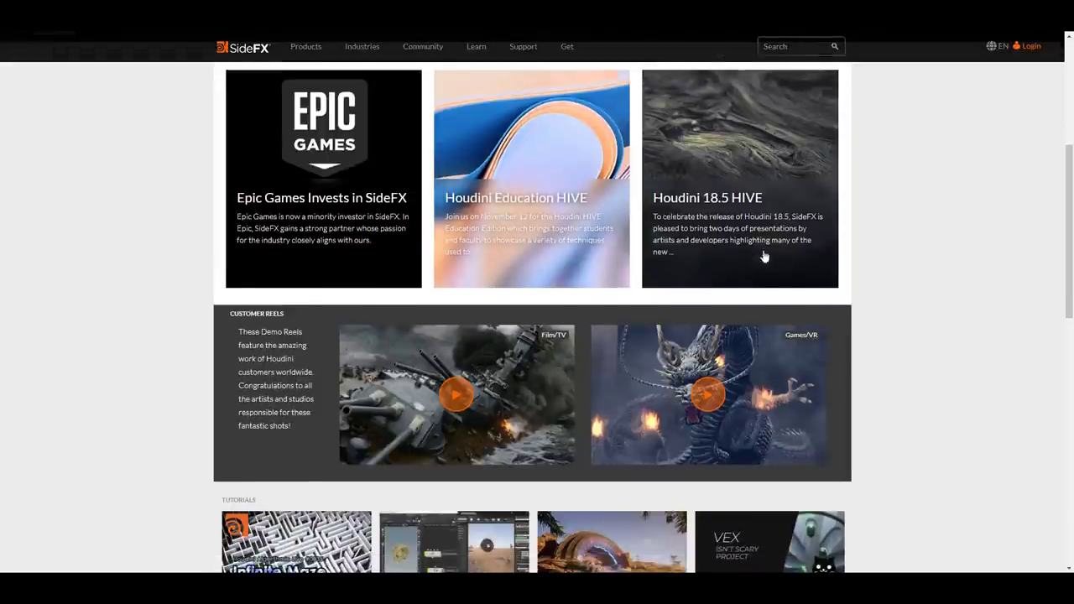
mouse_move(894, 231)
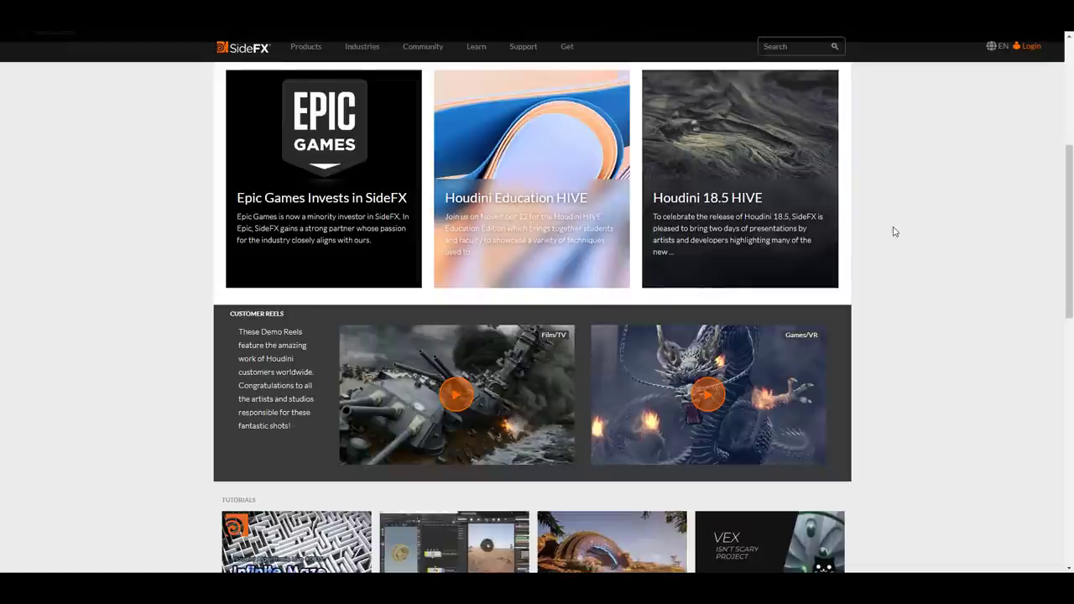
mouse_move(349, 295)
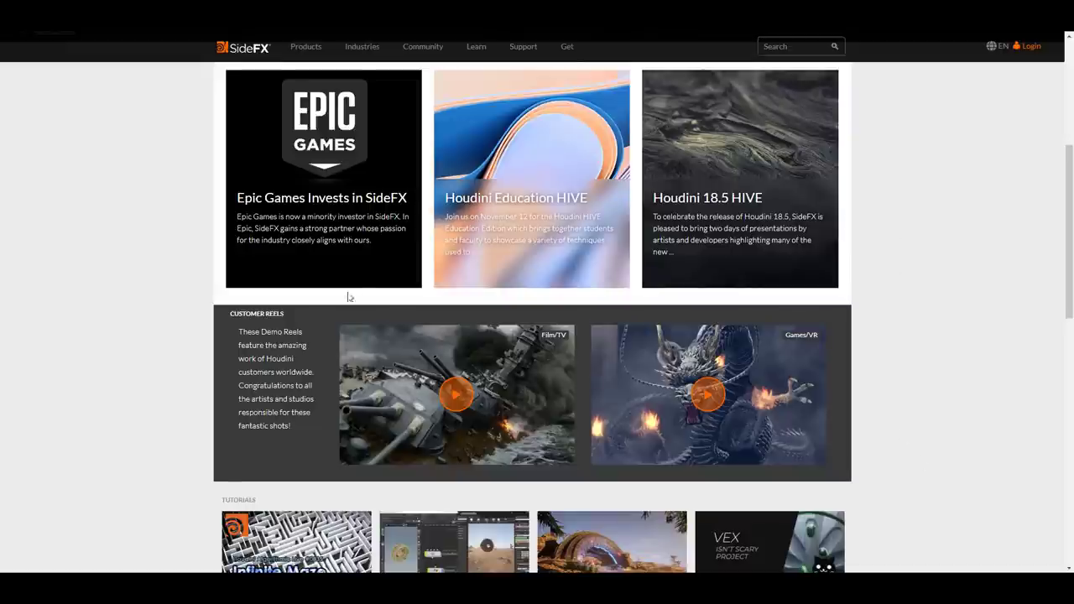
mouse_move(221, 305)
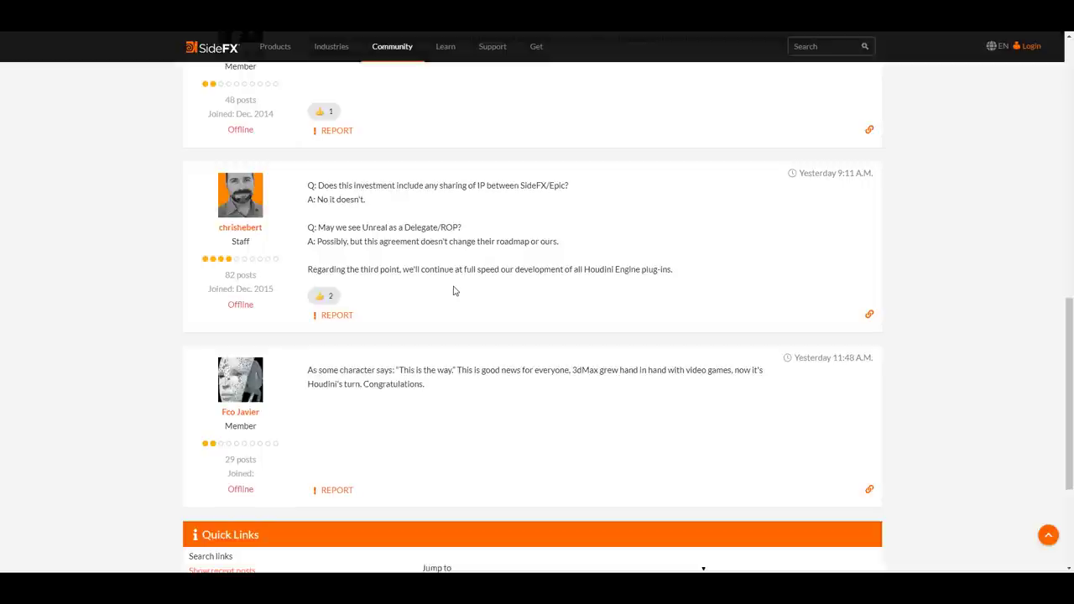
mouse_move(327, 270)
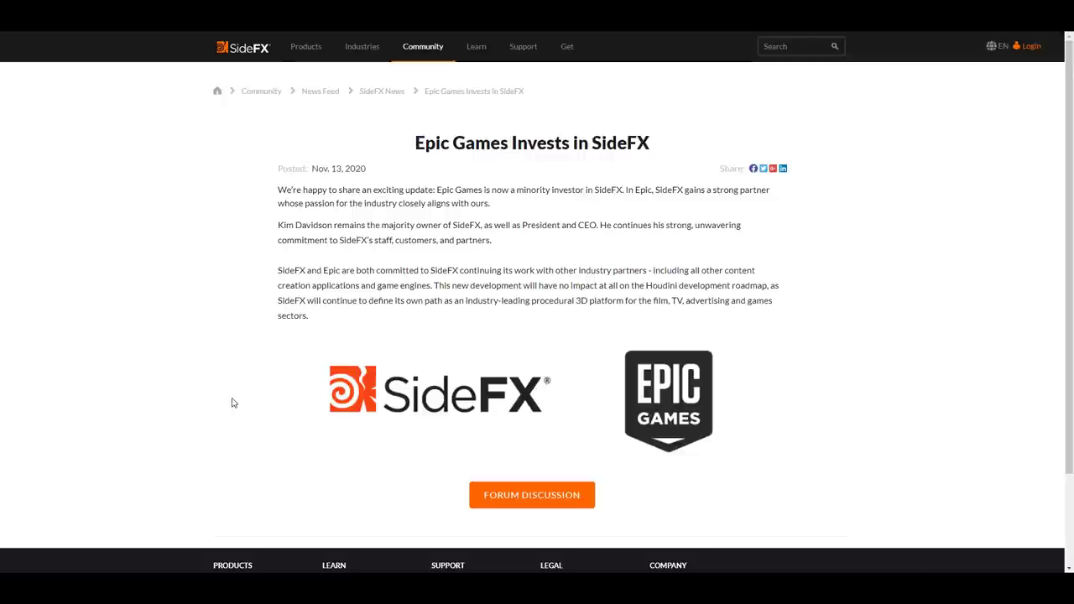
mouse_move(668, 252)
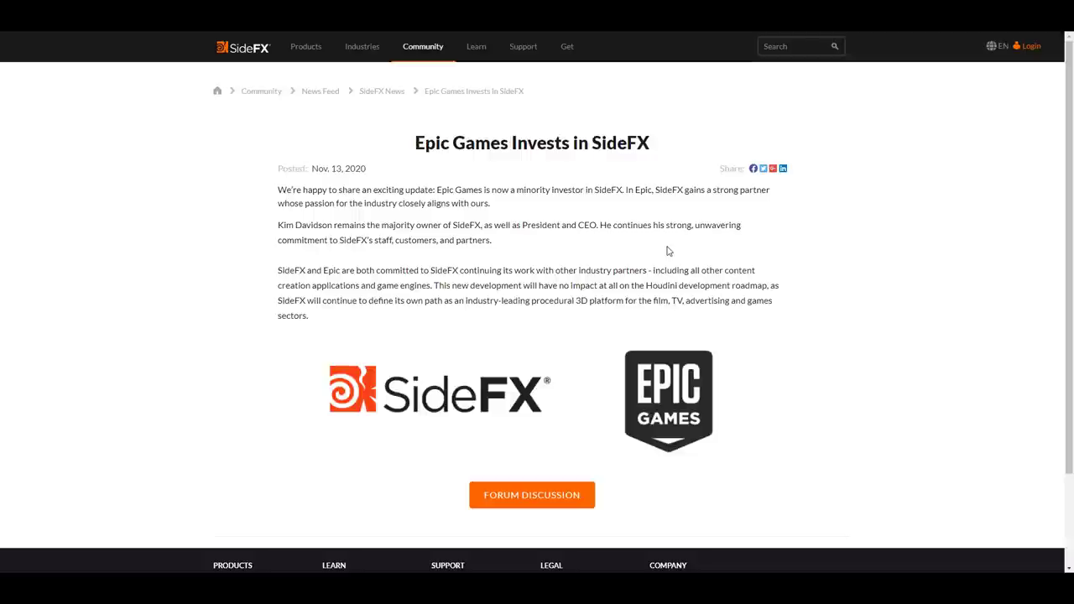
mouse_move(139, 104)
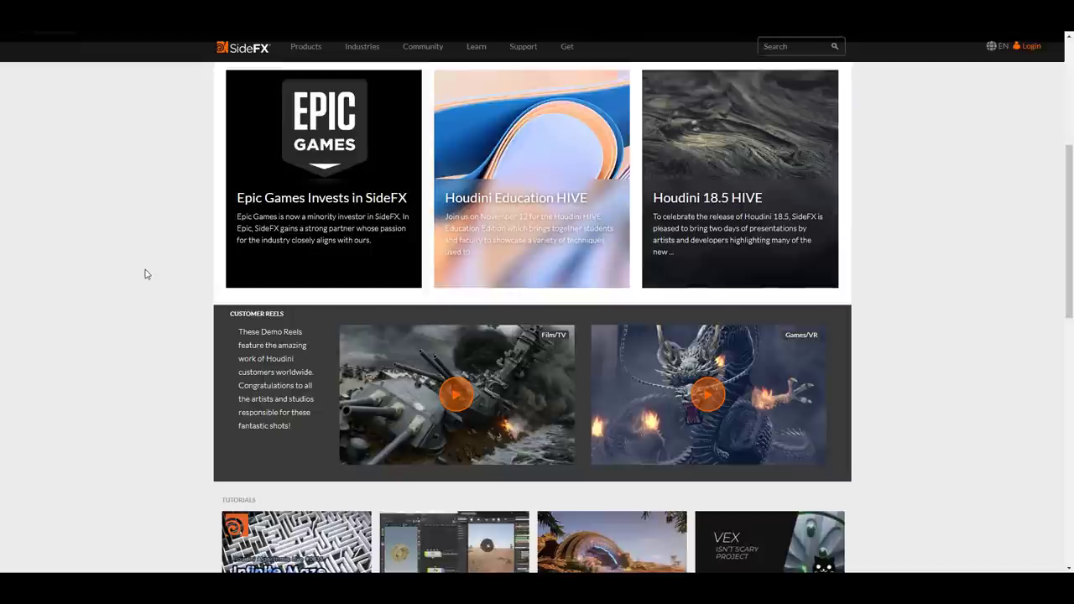
mouse_move(289, 79)
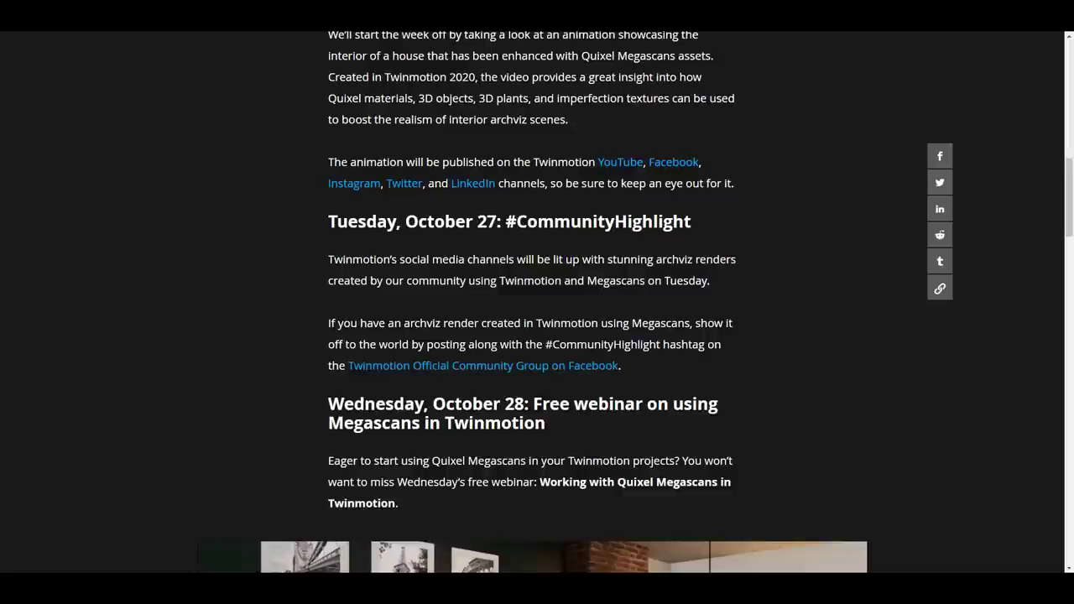
mouse_move(176, 72)
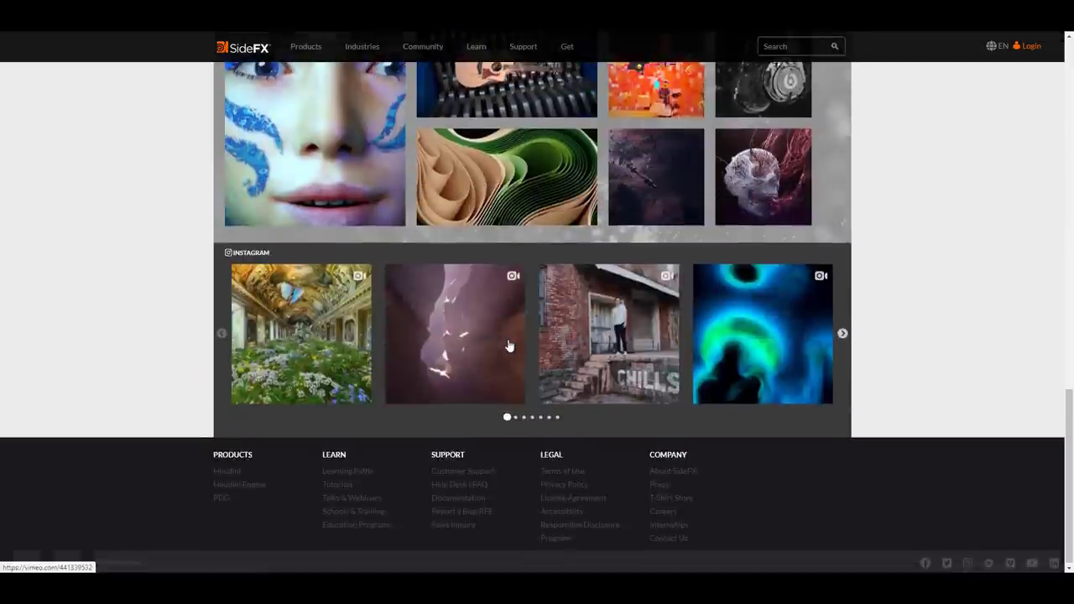
Return the SideFX page to its Houdini 18.5 banner, then switch to the Unreal Engine news grid.
scroll("up", 3)
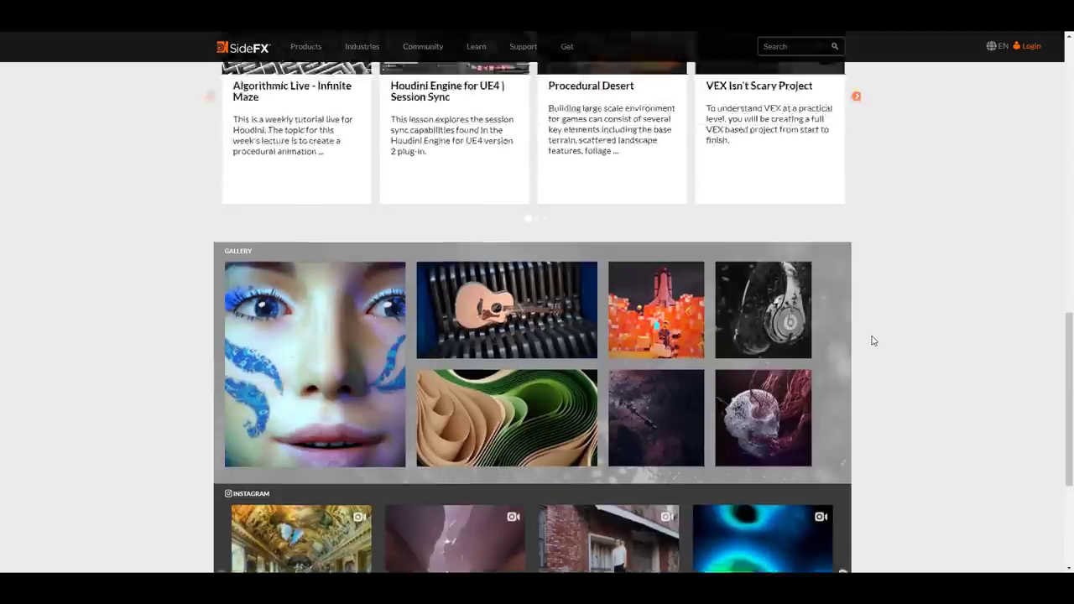
scroll("up", 3)
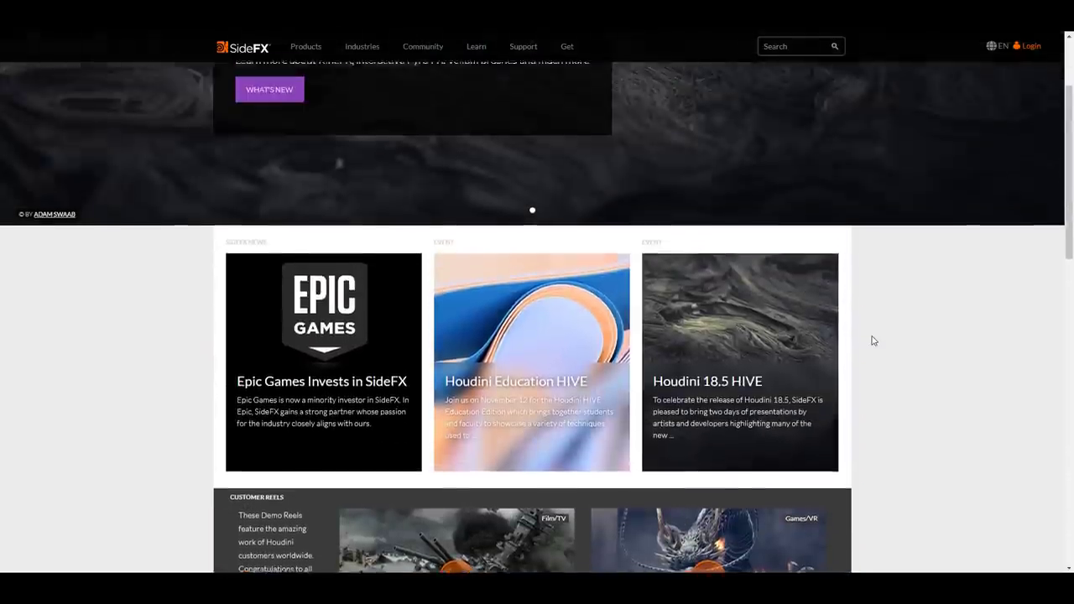
scroll("up", 3)
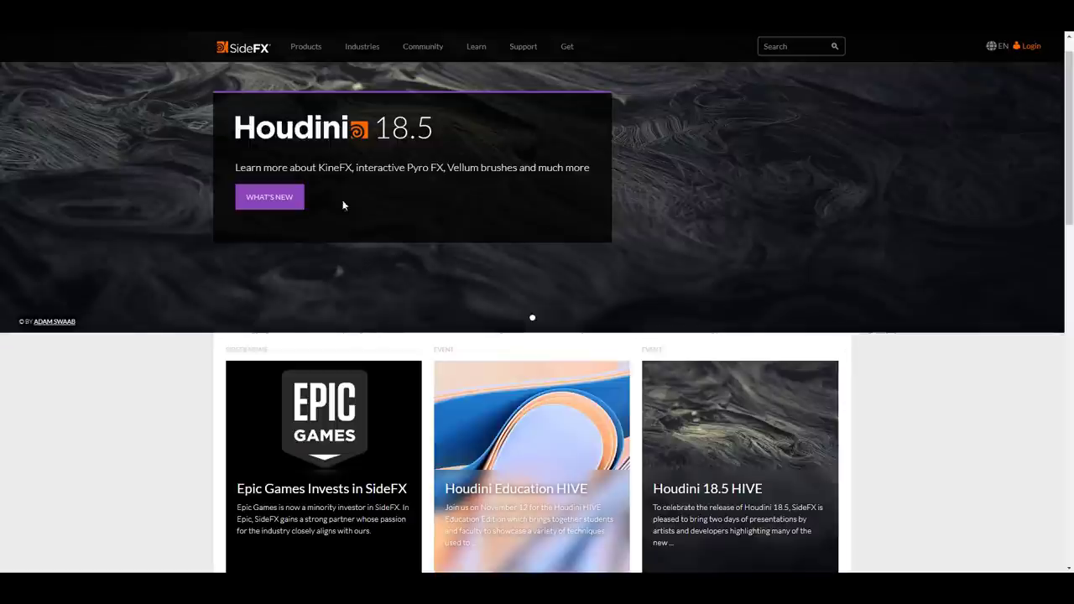
mouse_move(441, 282)
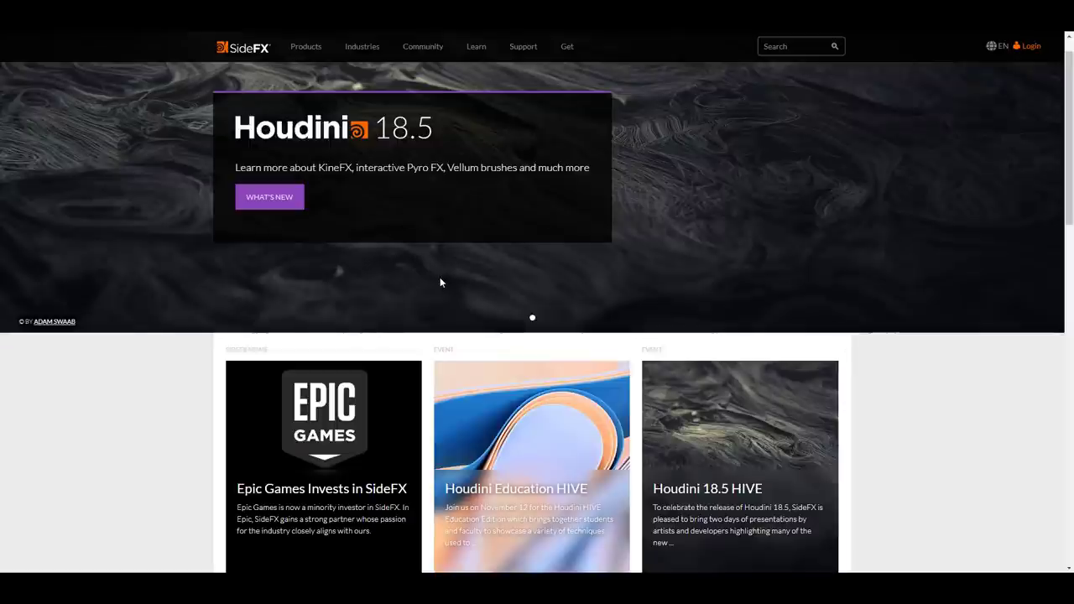
mouse_move(462, 307)
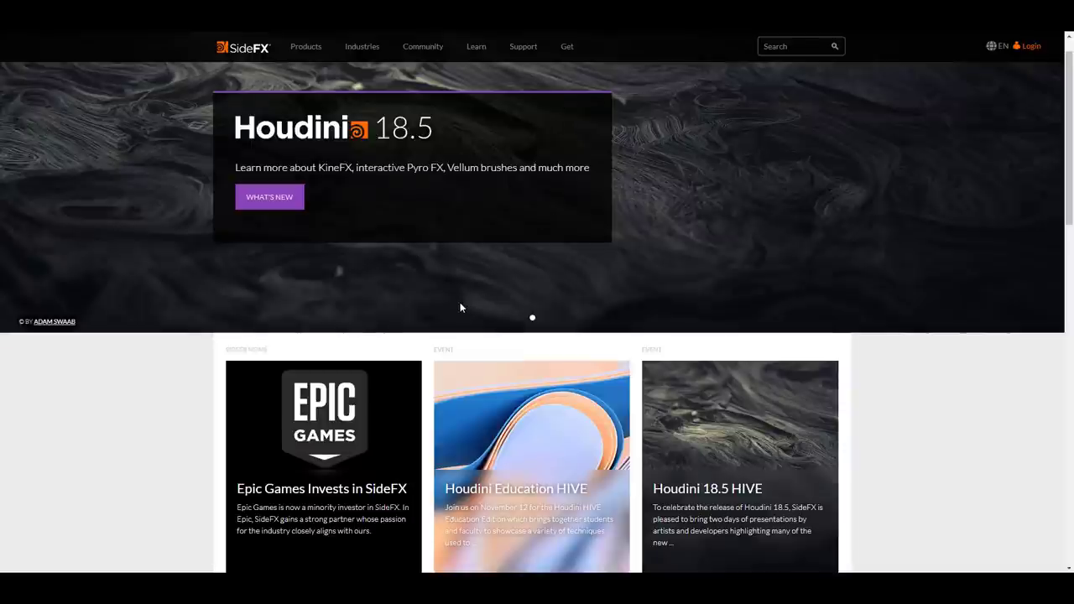
left_click(305, 45)
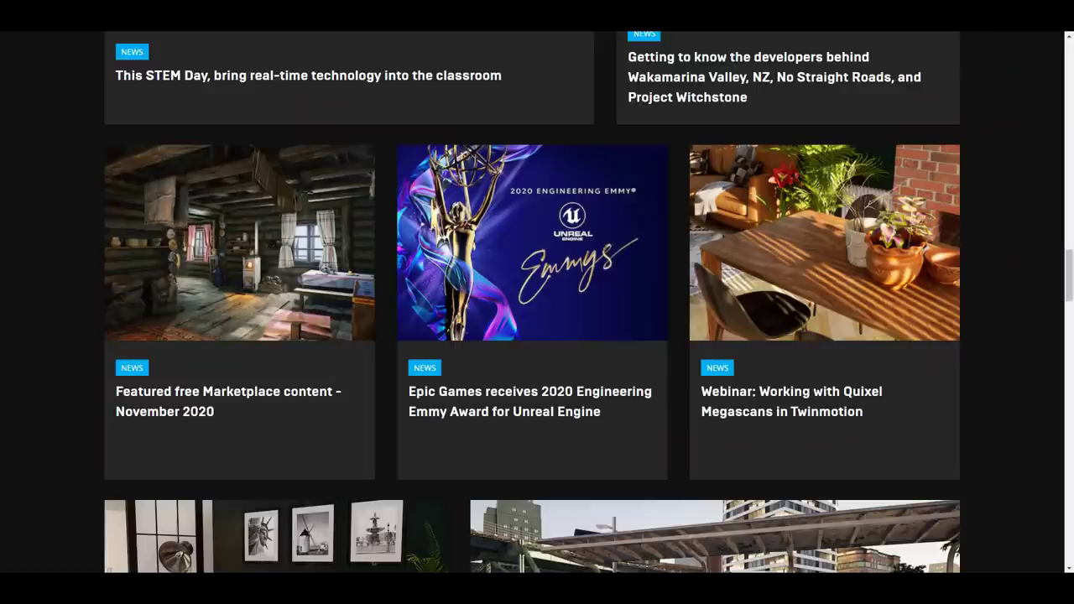
scroll("down", 3)
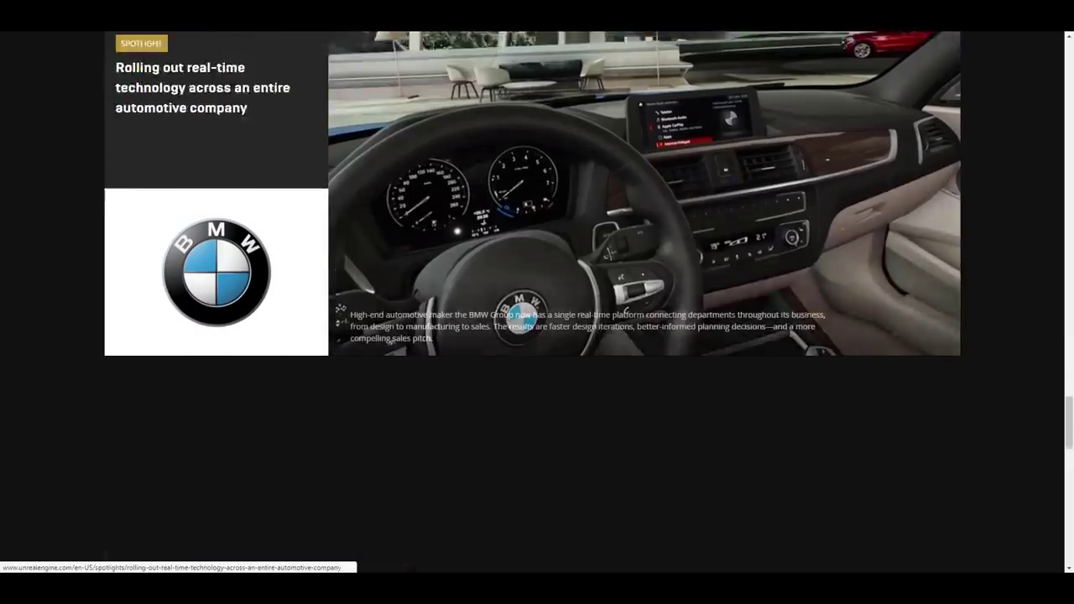
scroll("down", 3)
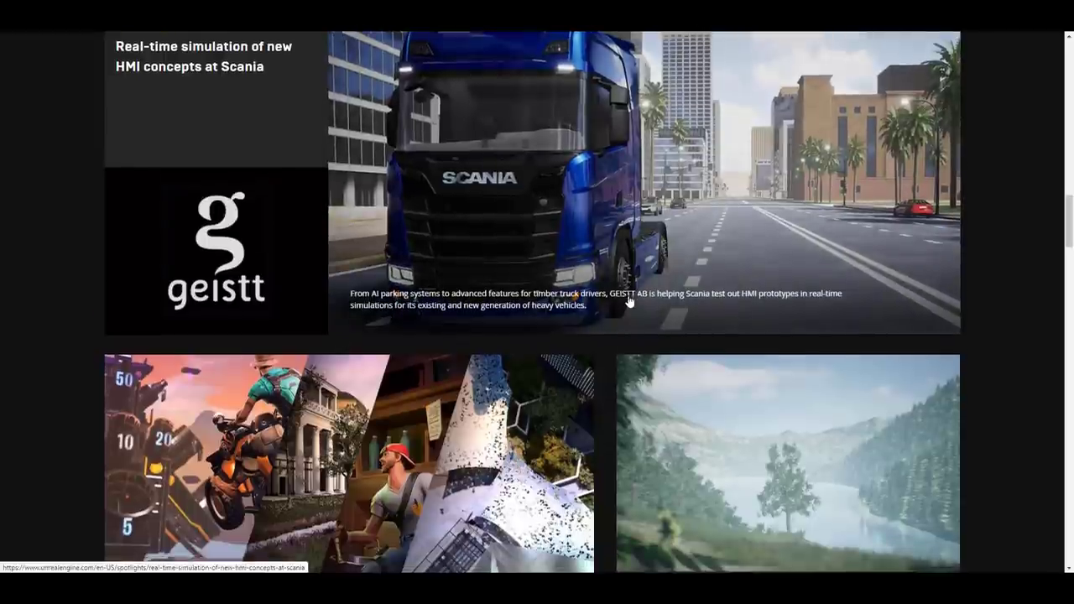
scroll("down", 3)
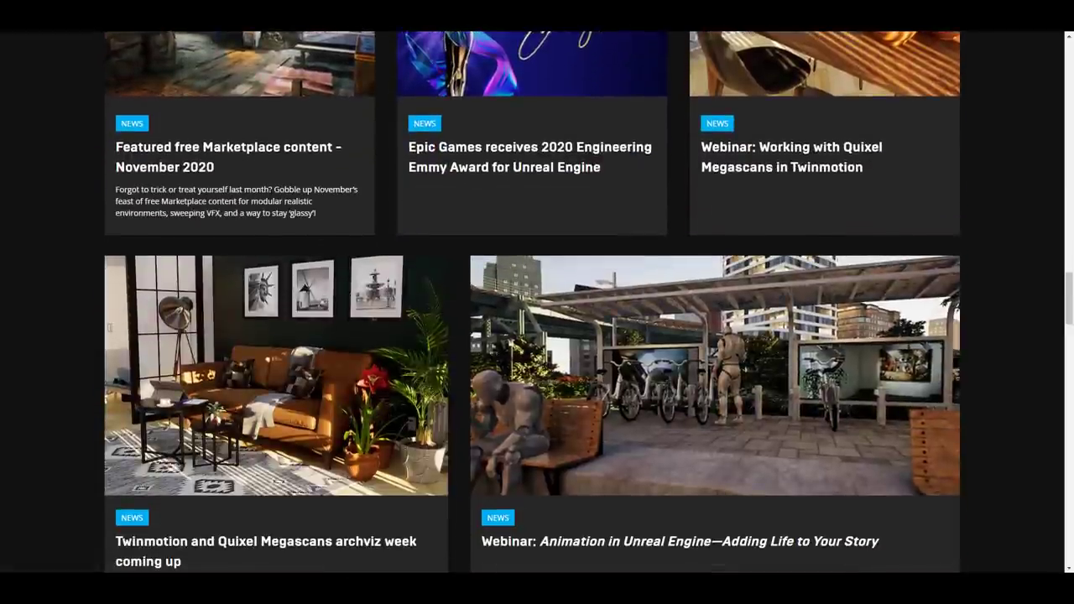
scroll("up", 3)
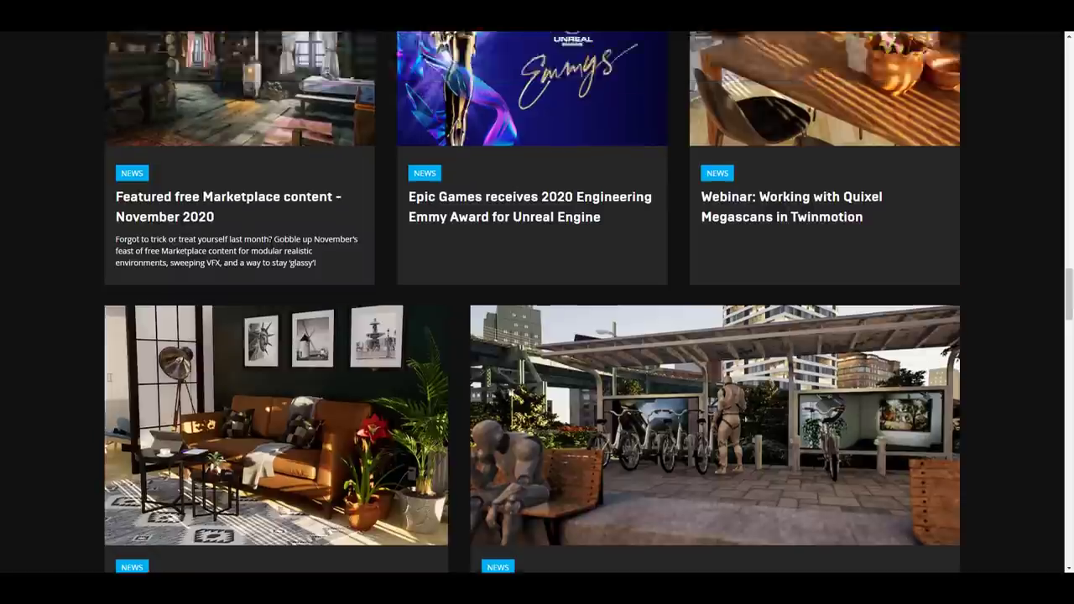
scroll("down", 3)
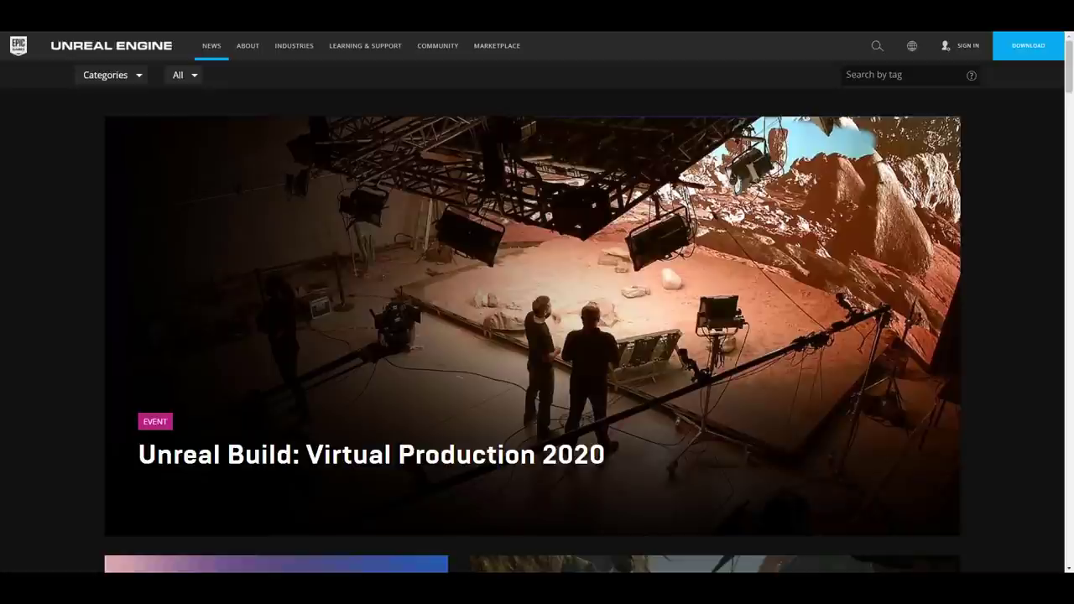
mouse_move(721, 179)
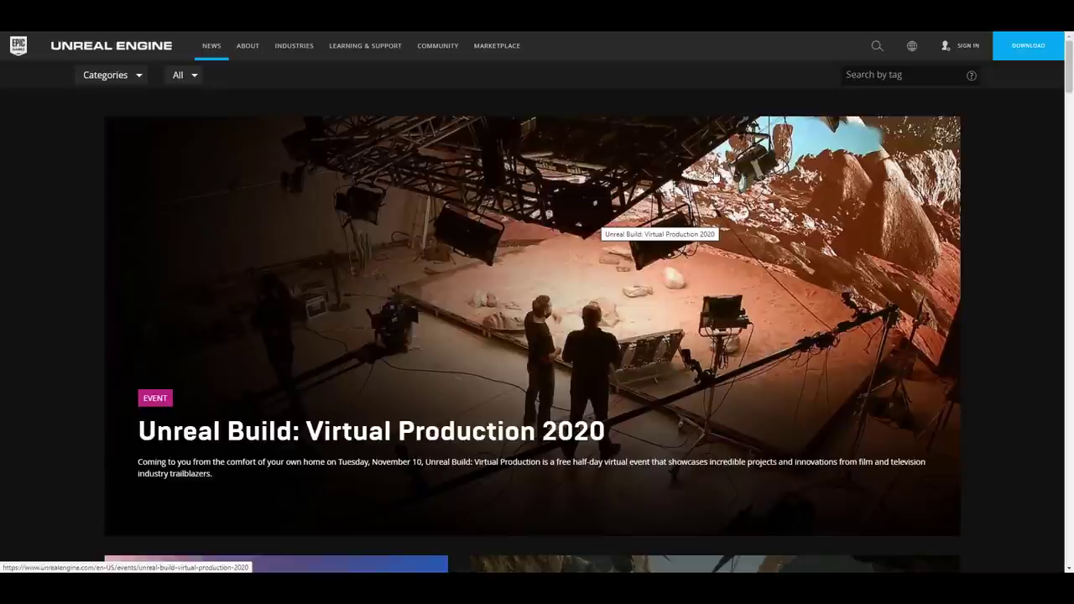
scroll("down", 3)
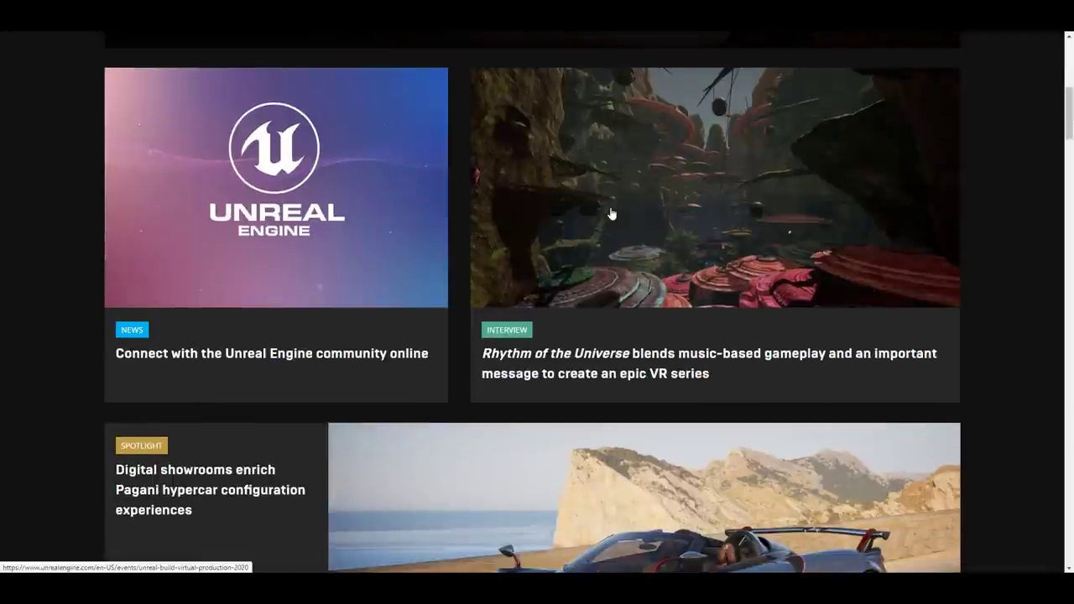
scroll("down", 3)
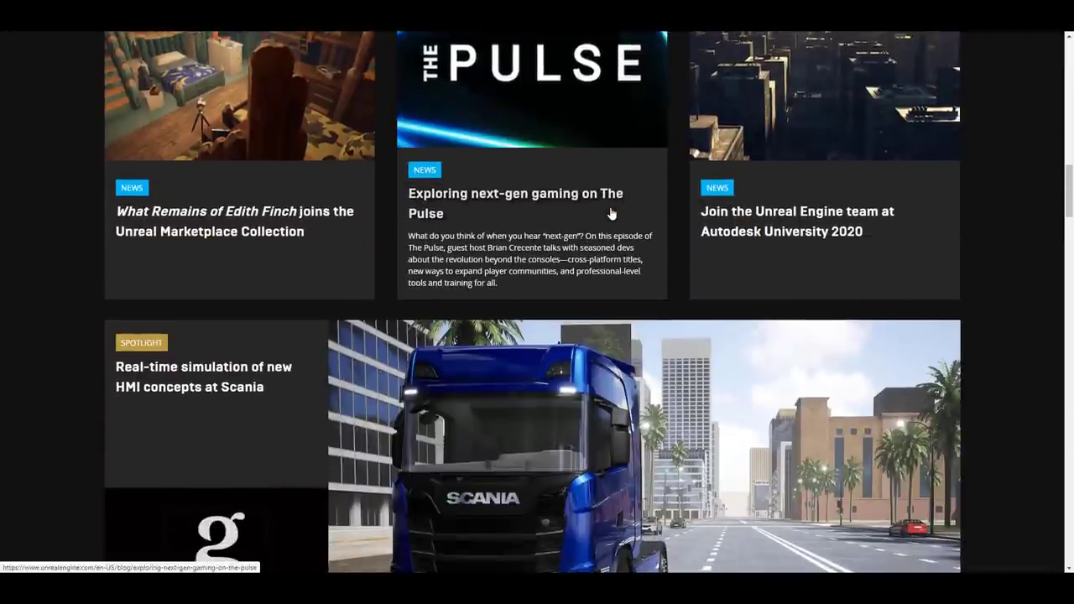